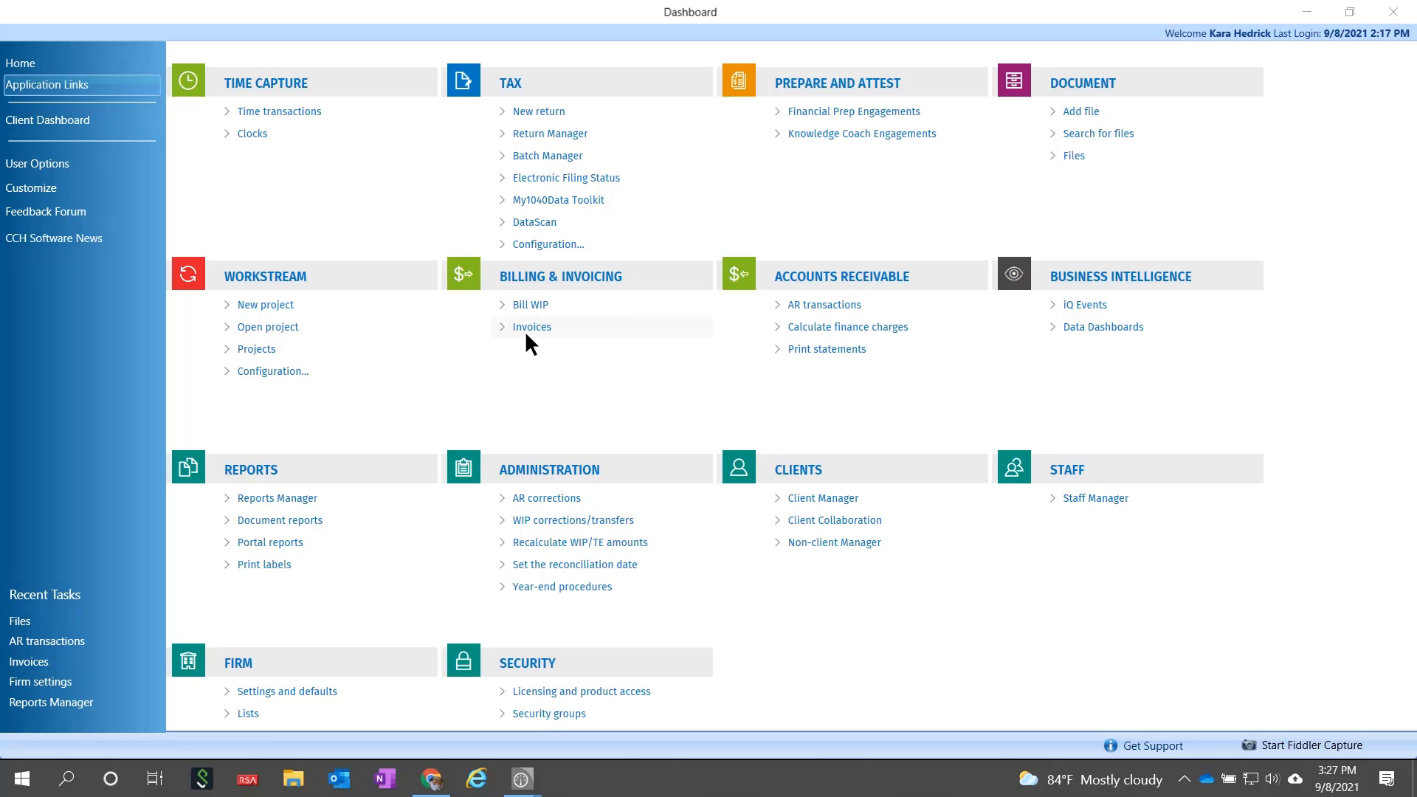
Open the Invoices list to reach the $1,000.00 invoice 2646 preview for Smith
{"action": "left_click", "coordinate": [532, 326]}
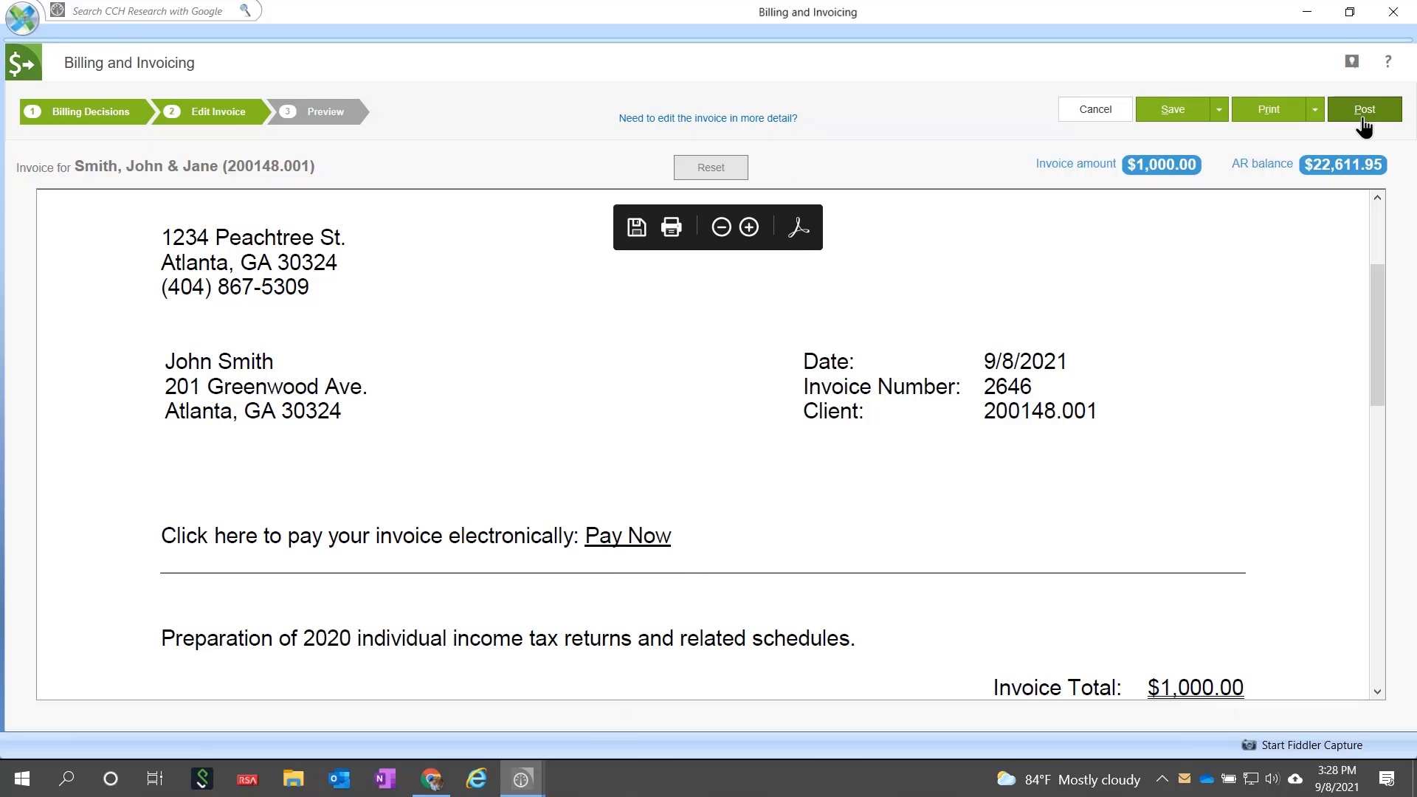
Print & Post invoice 2646, emailing a PDF copy and saving a PDF to Document
{"action": "left_click", "coordinate": [1365, 108]}
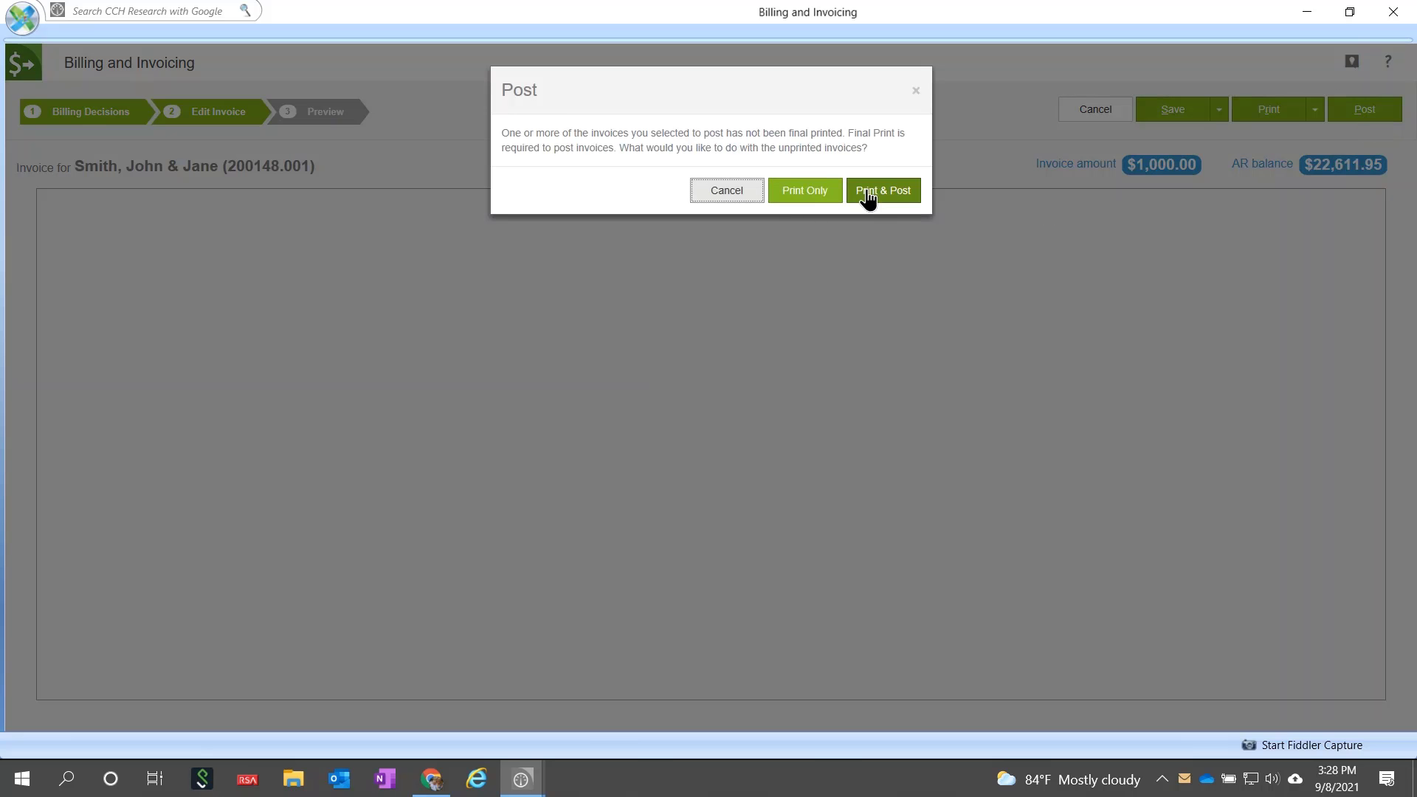
{"action": "left_click", "coordinate": [882, 190]}
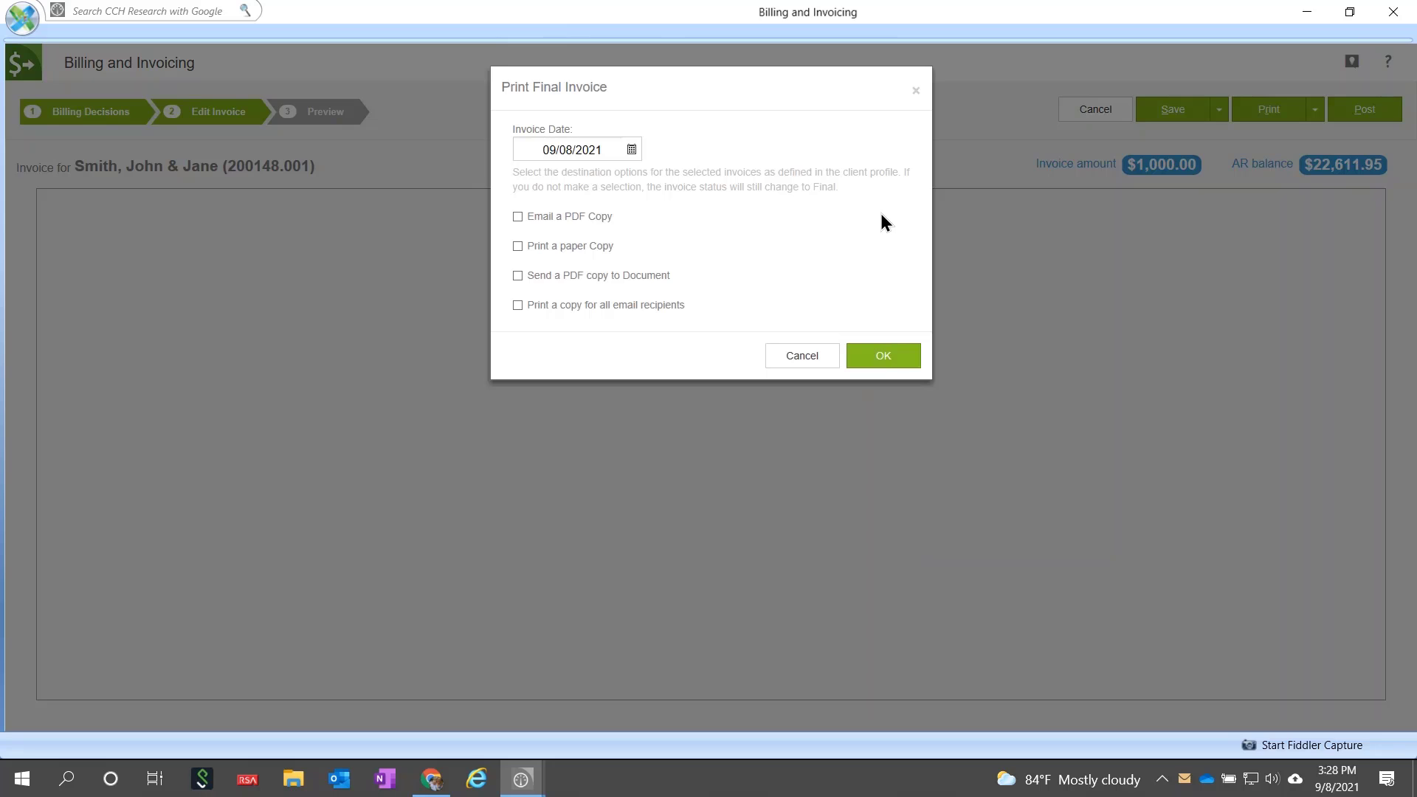
{"action": "left_click", "coordinate": [518, 216]}
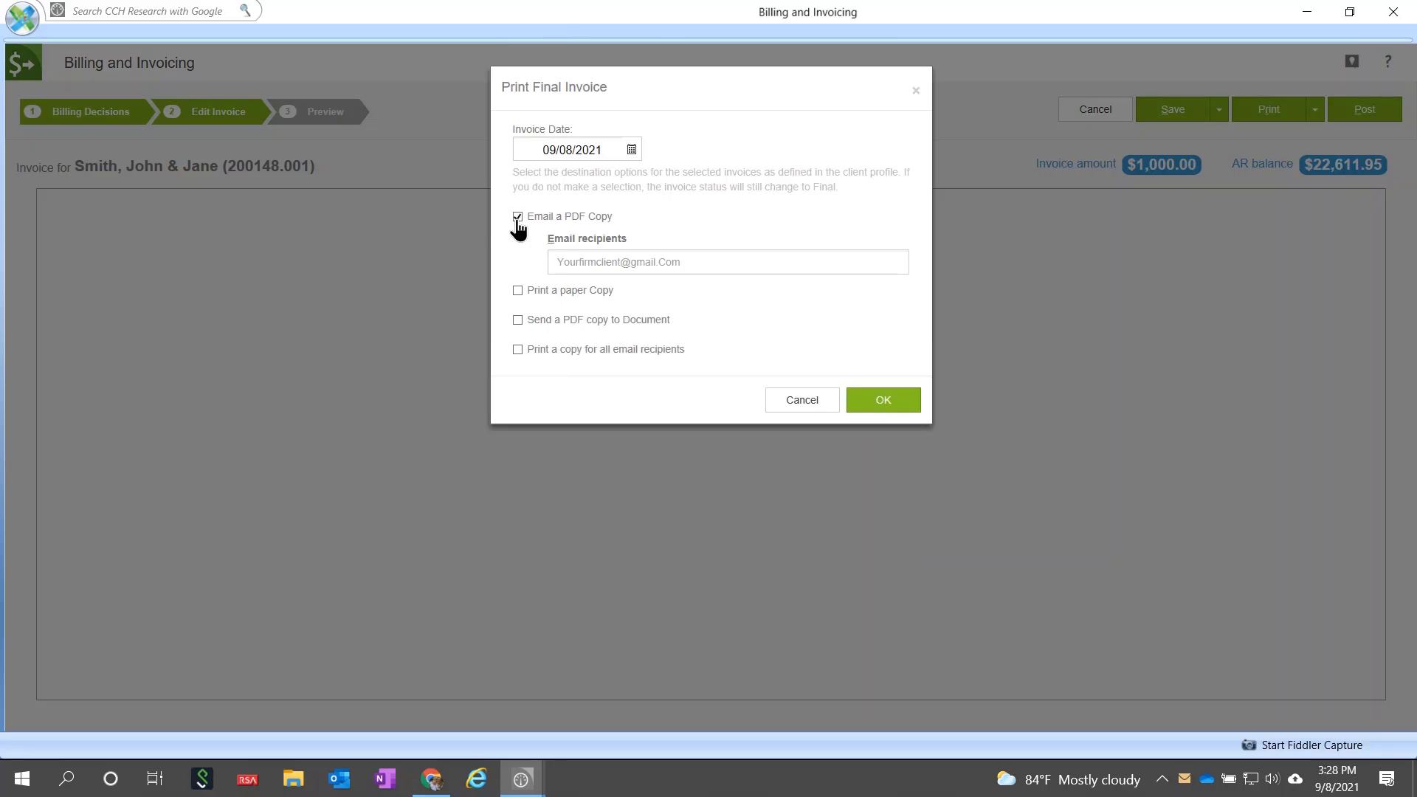
{"action": "left_click", "coordinate": [518, 319]}
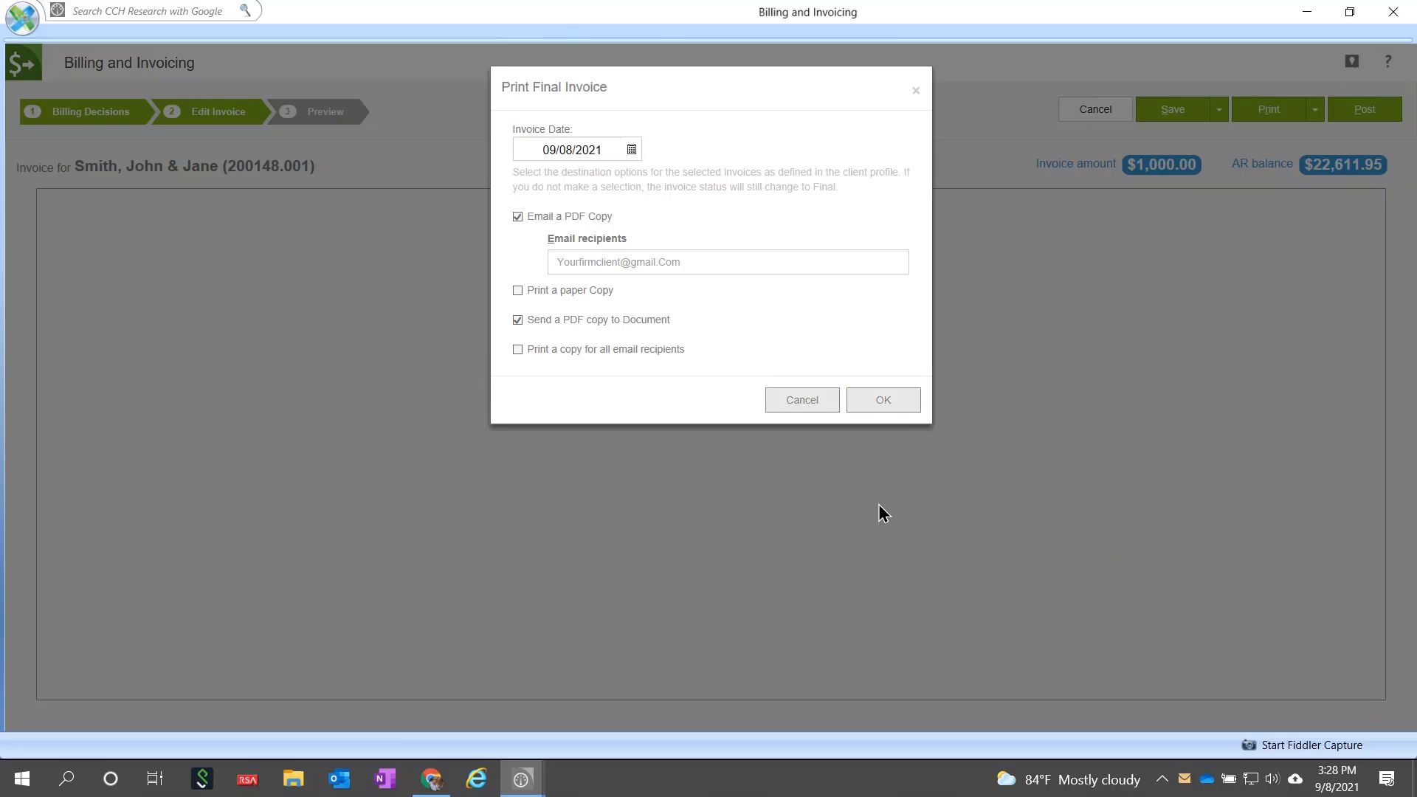
{"action": "left_click", "coordinate": [882, 400]}
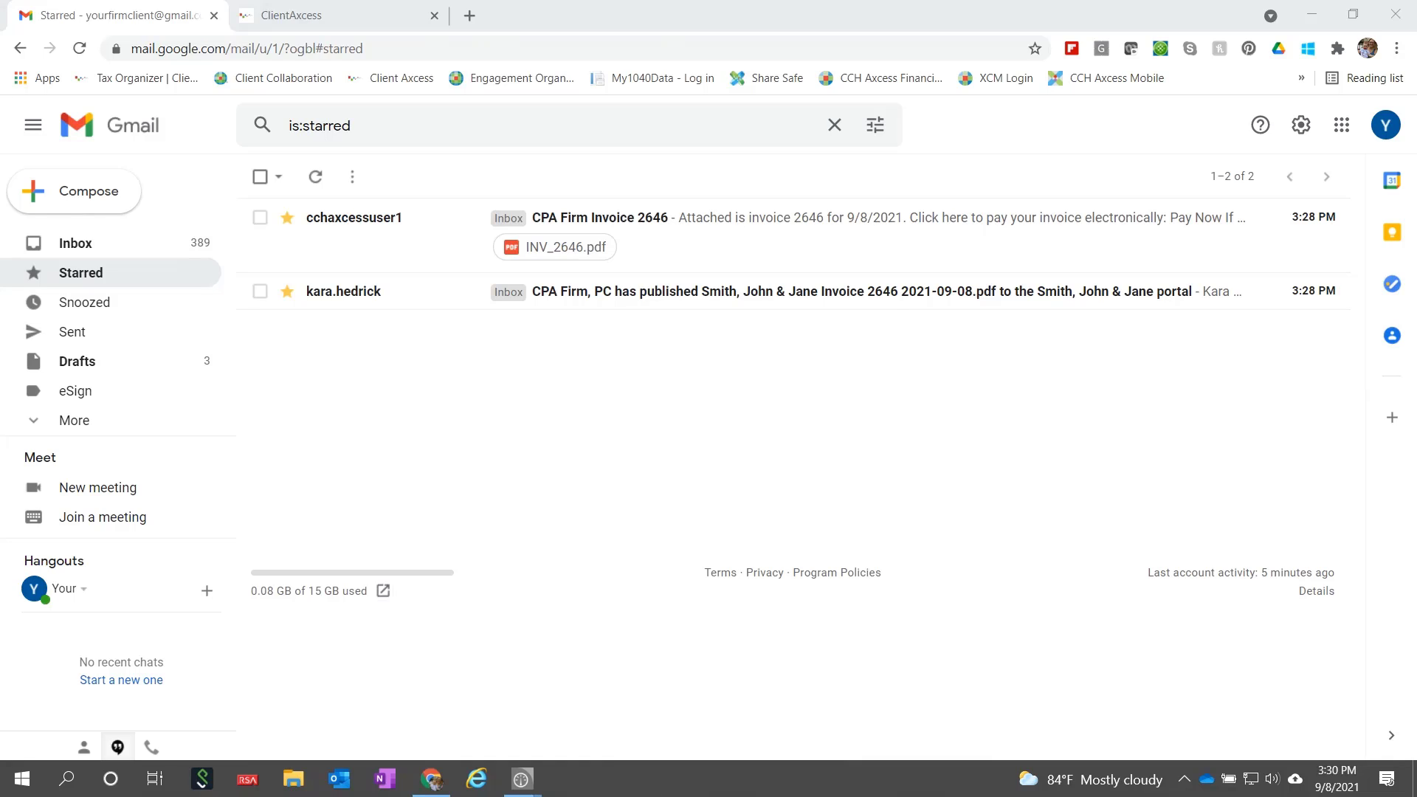
{"action": "mouse_move", "coordinate": [624, 317]}
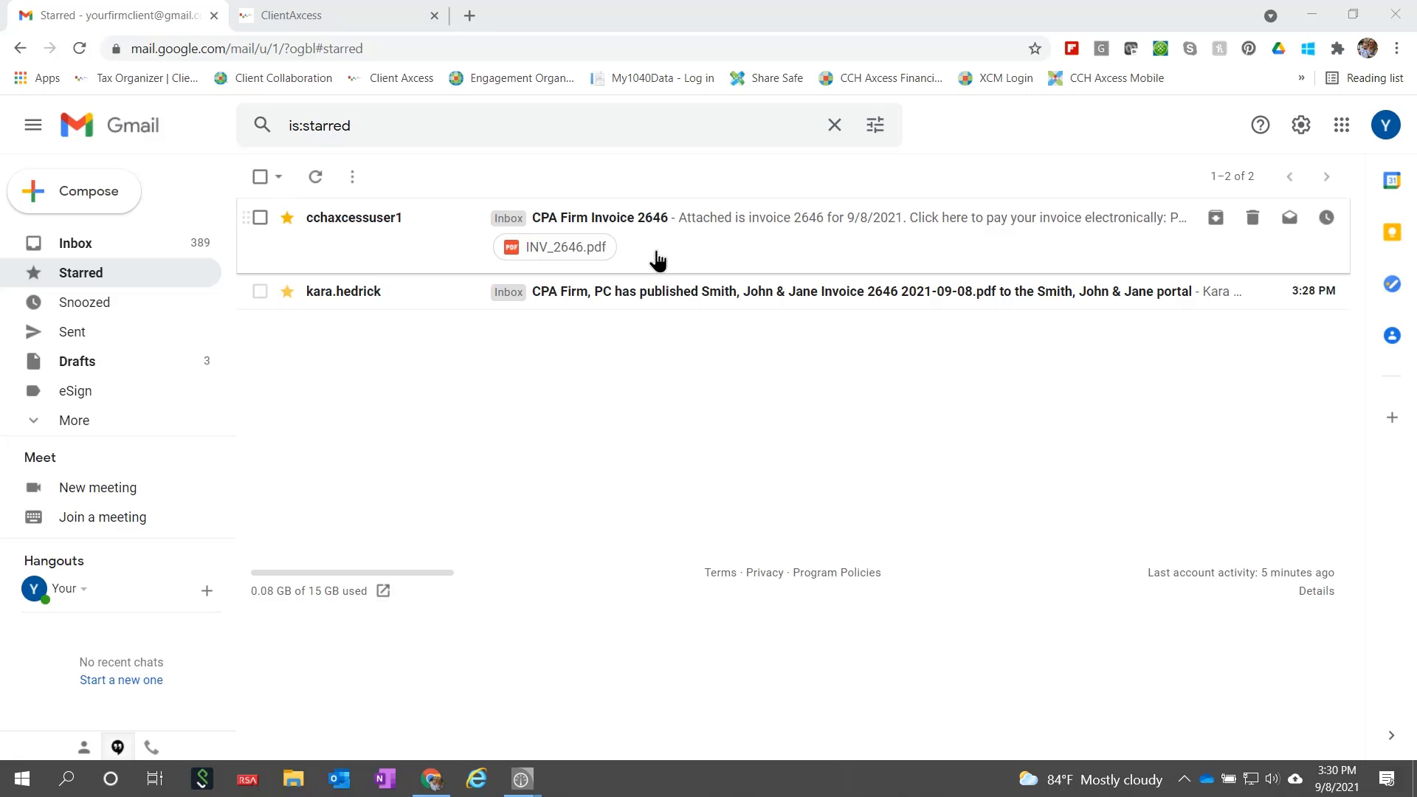
Open the starred 'CPA Firm Invoice 2646' message in Gmail
{"action": "left_click", "coordinate": [554, 247]}
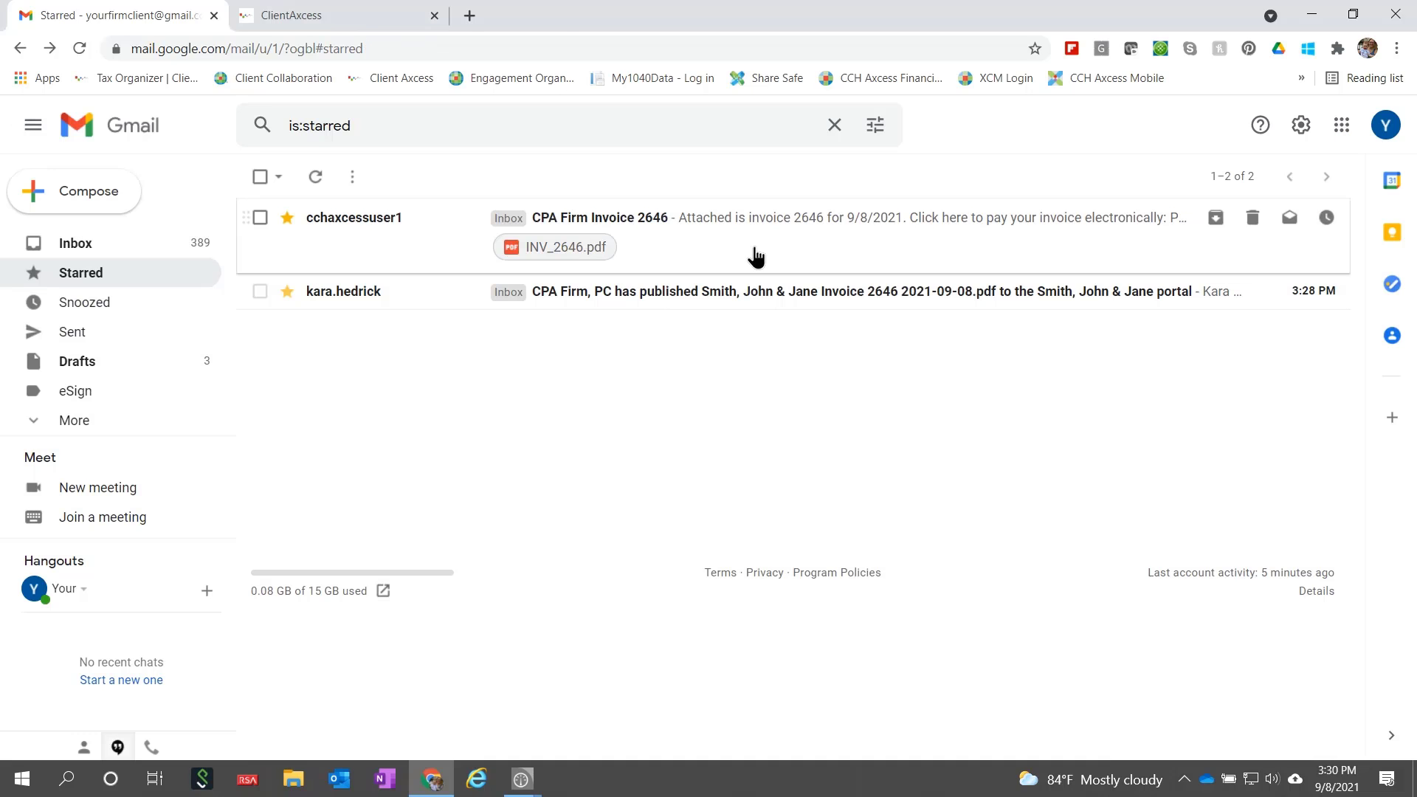
{"action": "left_click", "coordinate": [598, 217]}
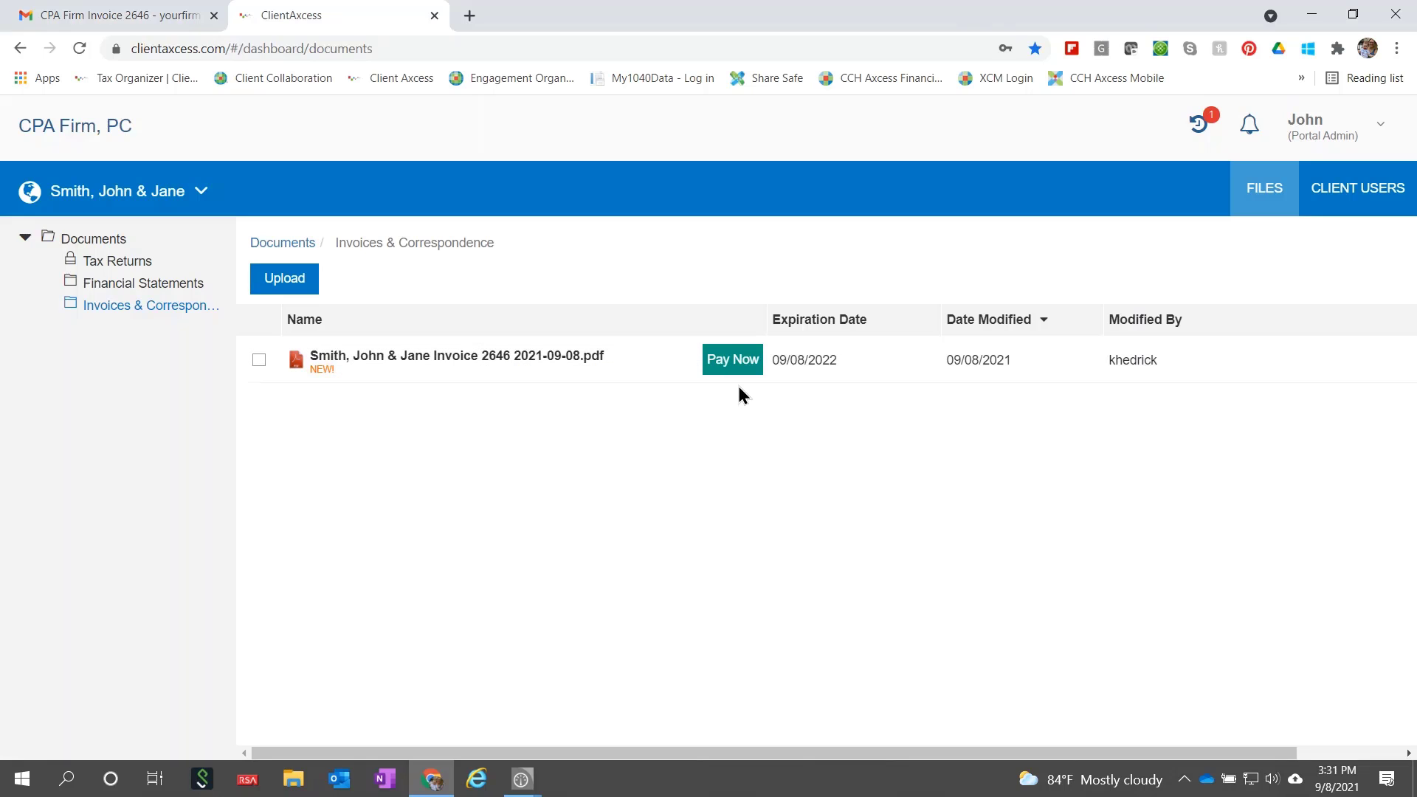
Choose Pay Now beside the invoice 2646 PDF in Invoices & Correspondence
{"action": "left_click", "coordinate": [732, 359]}
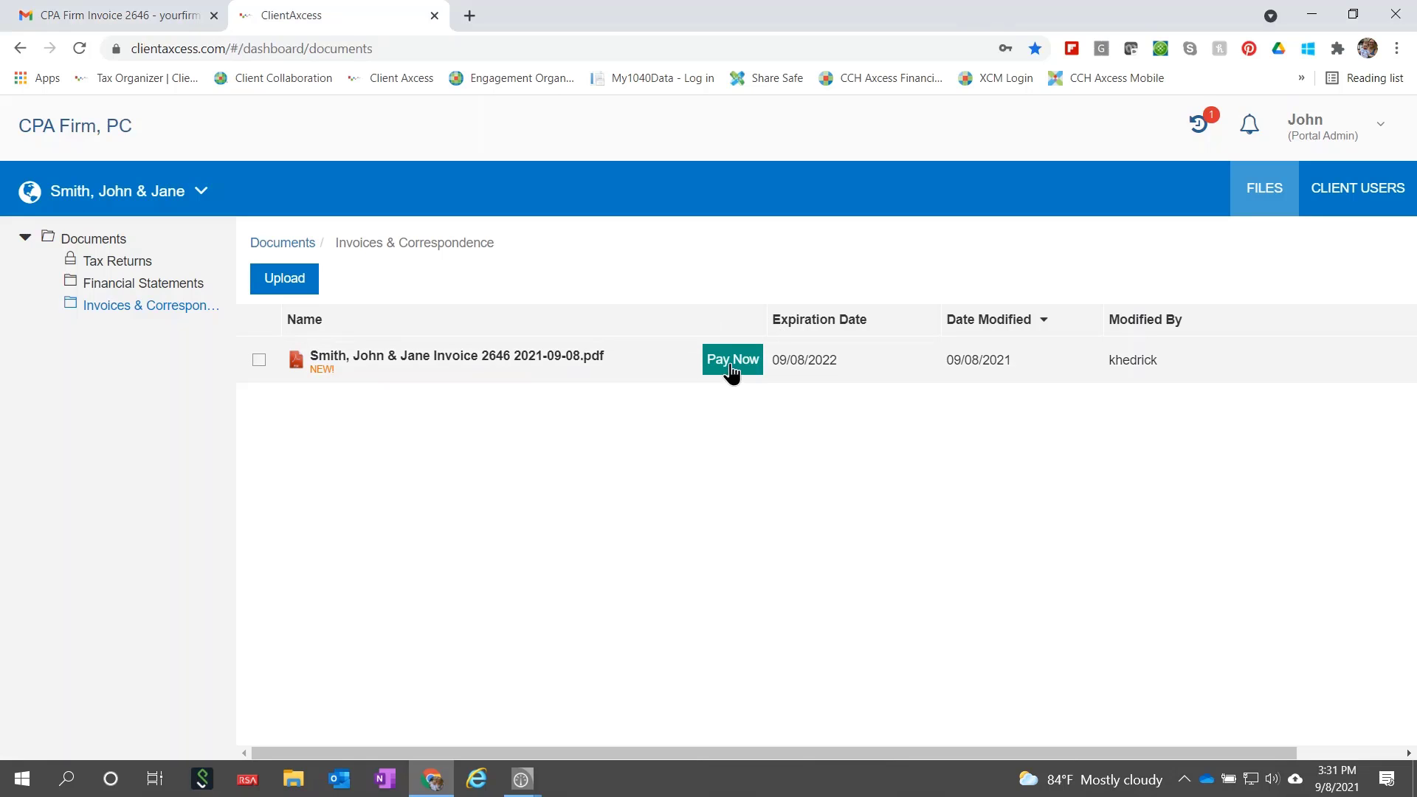
{"action": "left_click", "coordinate": [732, 359]}
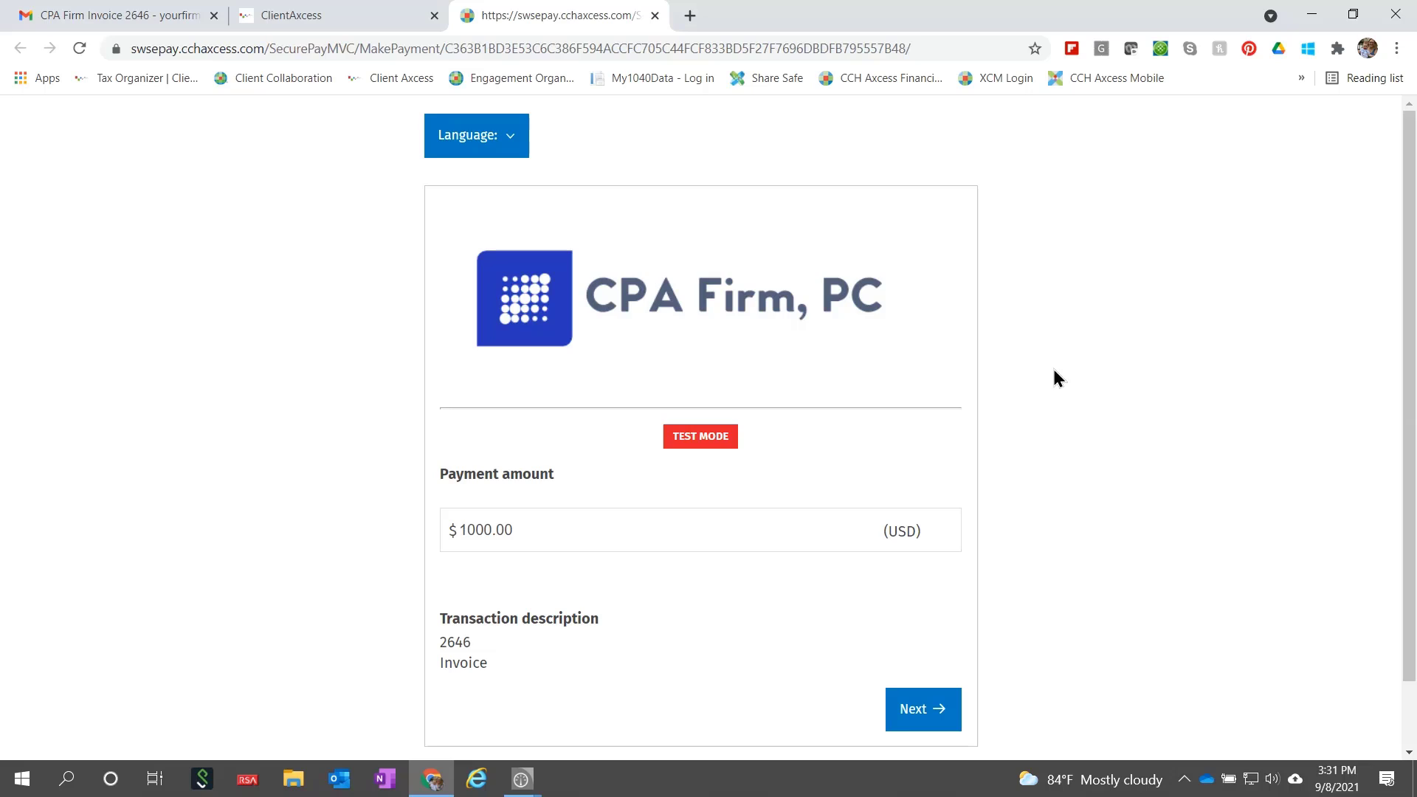
{"action": "mouse_move", "coordinate": [1064, 378]}
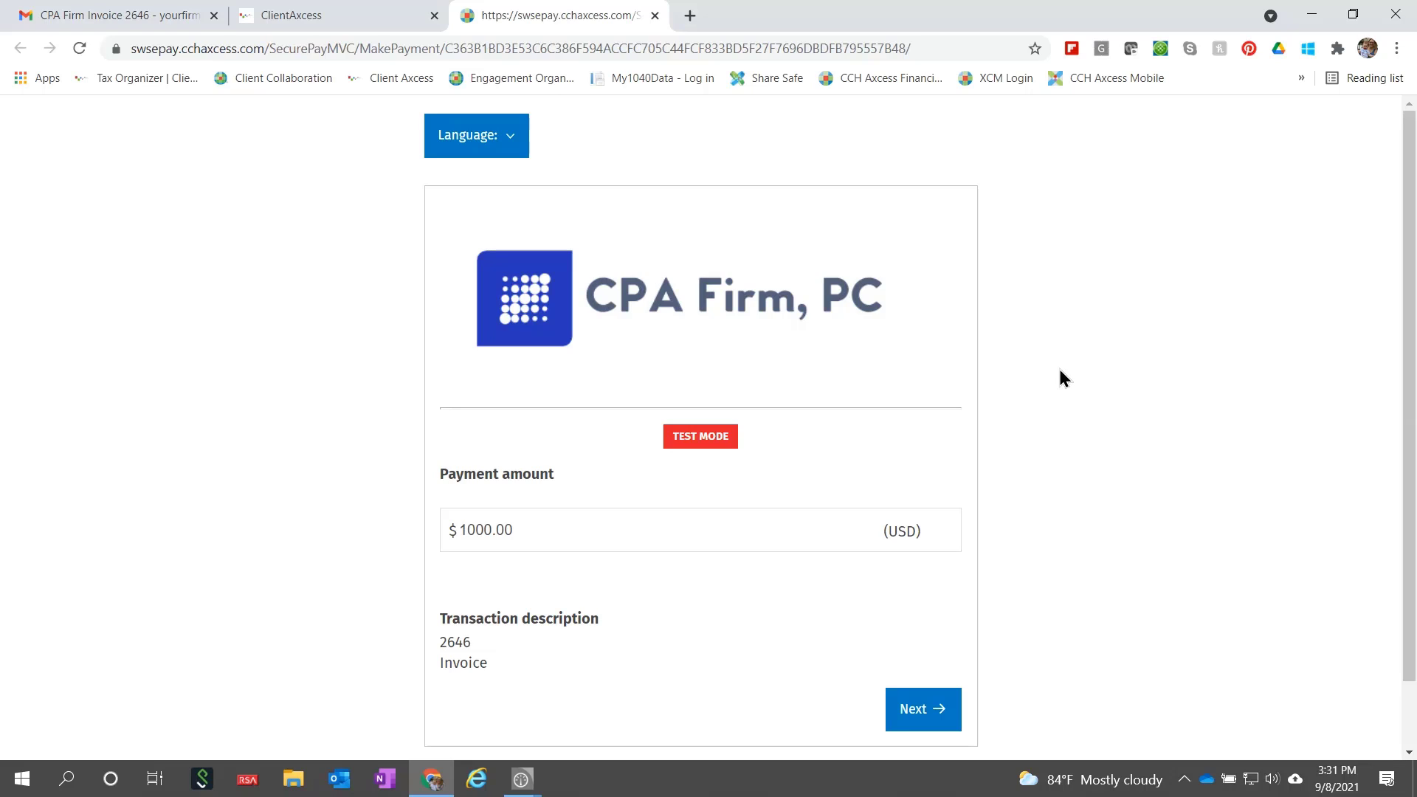
{"action": "mouse_move", "coordinate": [981, 310]}
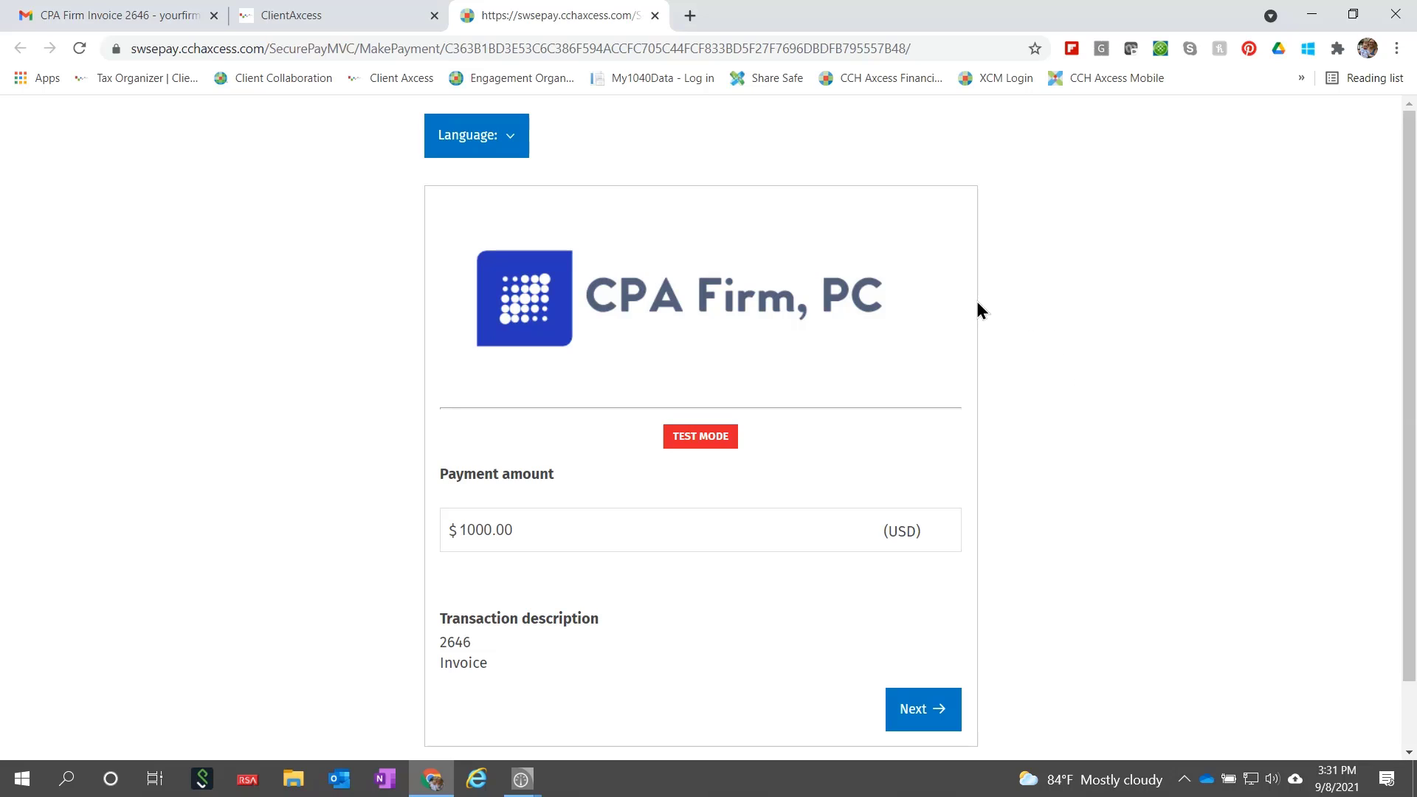
Confirm the $1,000.00 payment amount and proceed with credit card as payment type
{"action": "scroll", "scroll_direction": "down", "scroll_amount": 3}
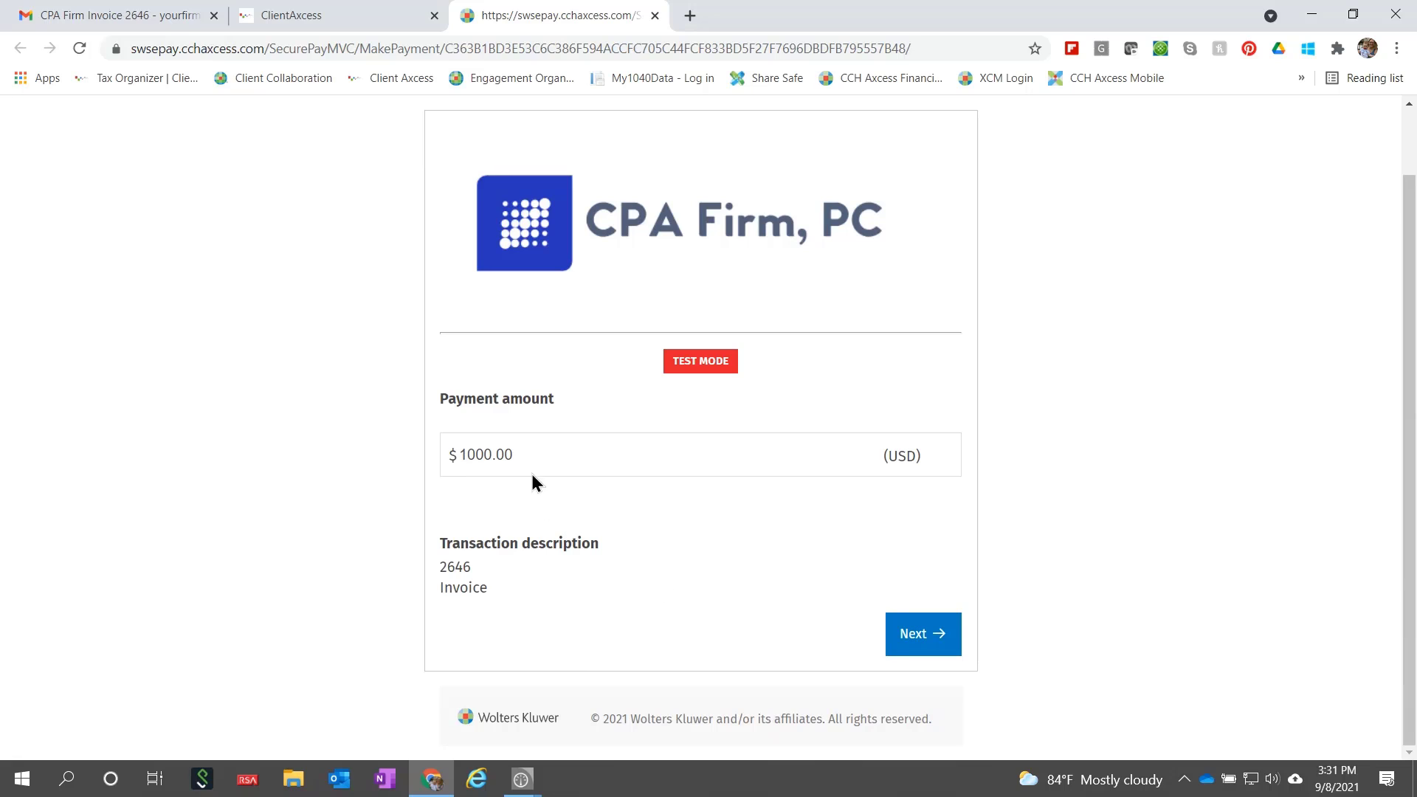
{"action": "left_click", "coordinate": [533, 455]}
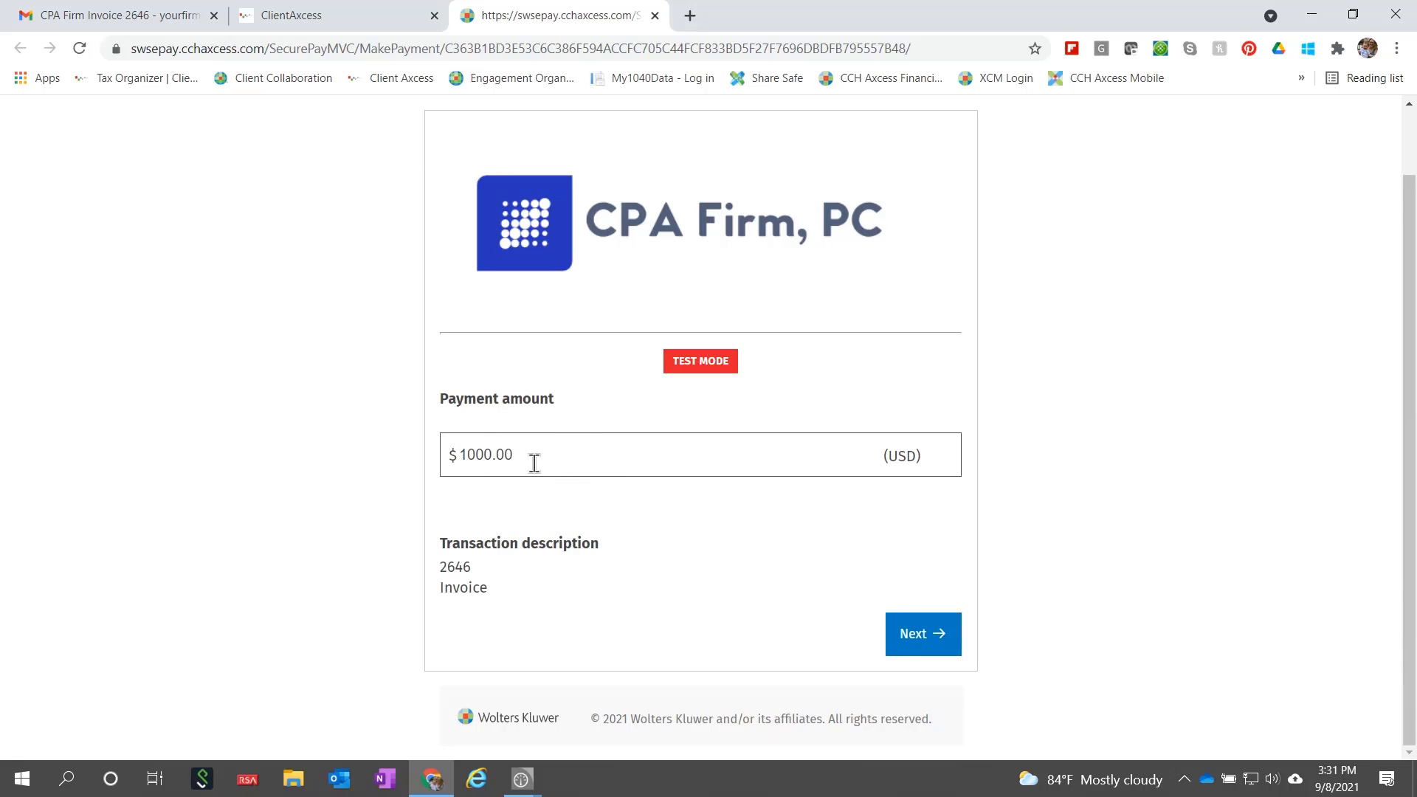
{"action": "left_click", "coordinate": [921, 633]}
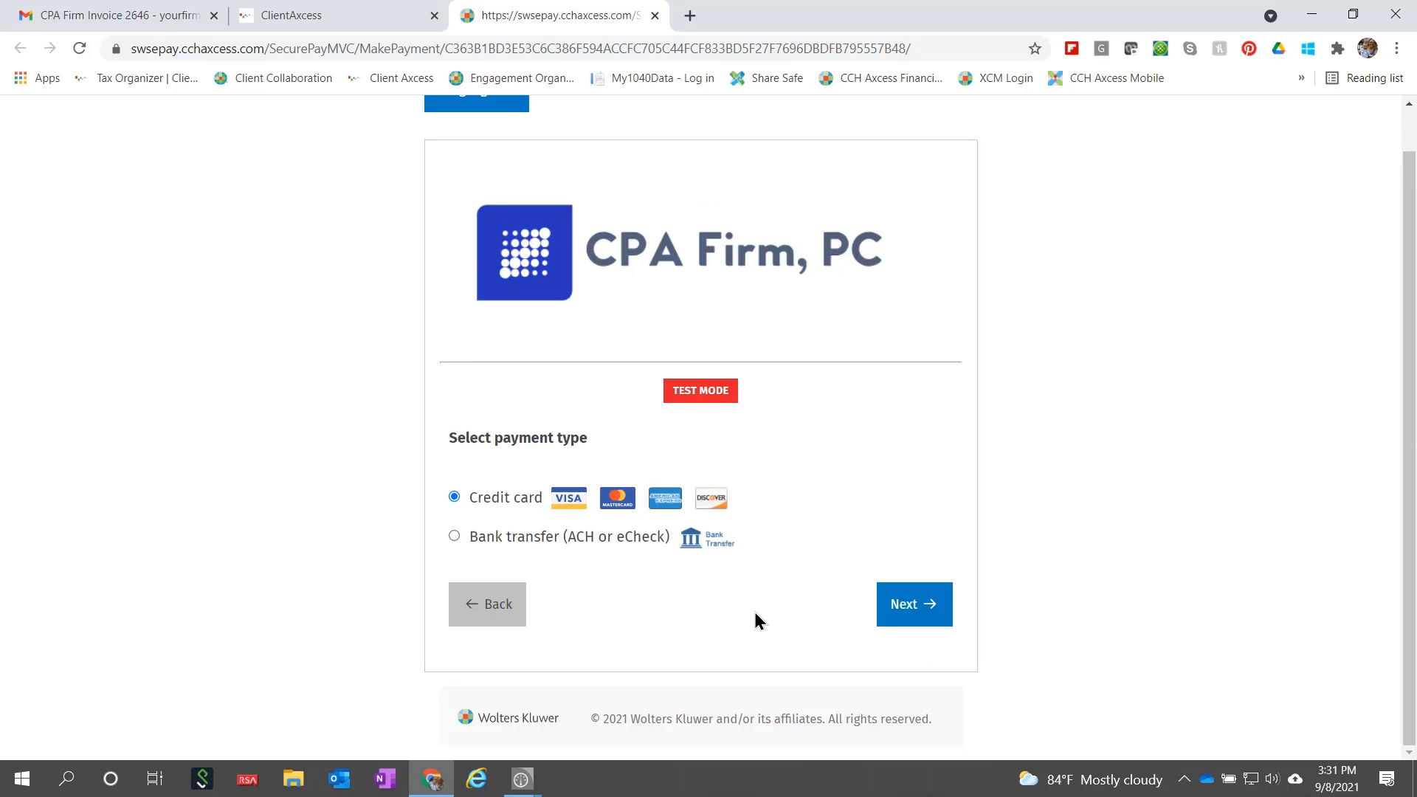
{"action": "mouse_move", "coordinate": [754, 516]}
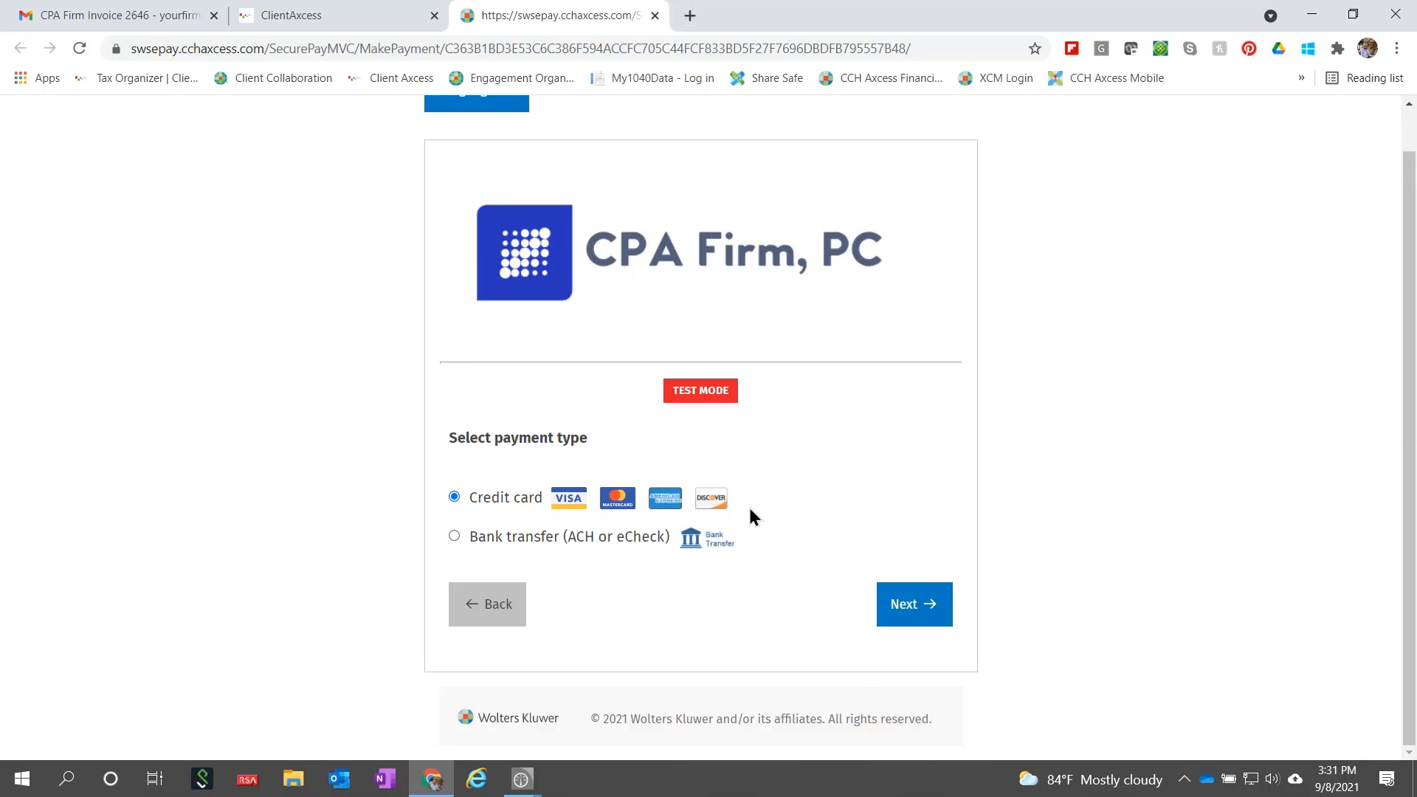
{"action": "left_click", "coordinate": [912, 604]}
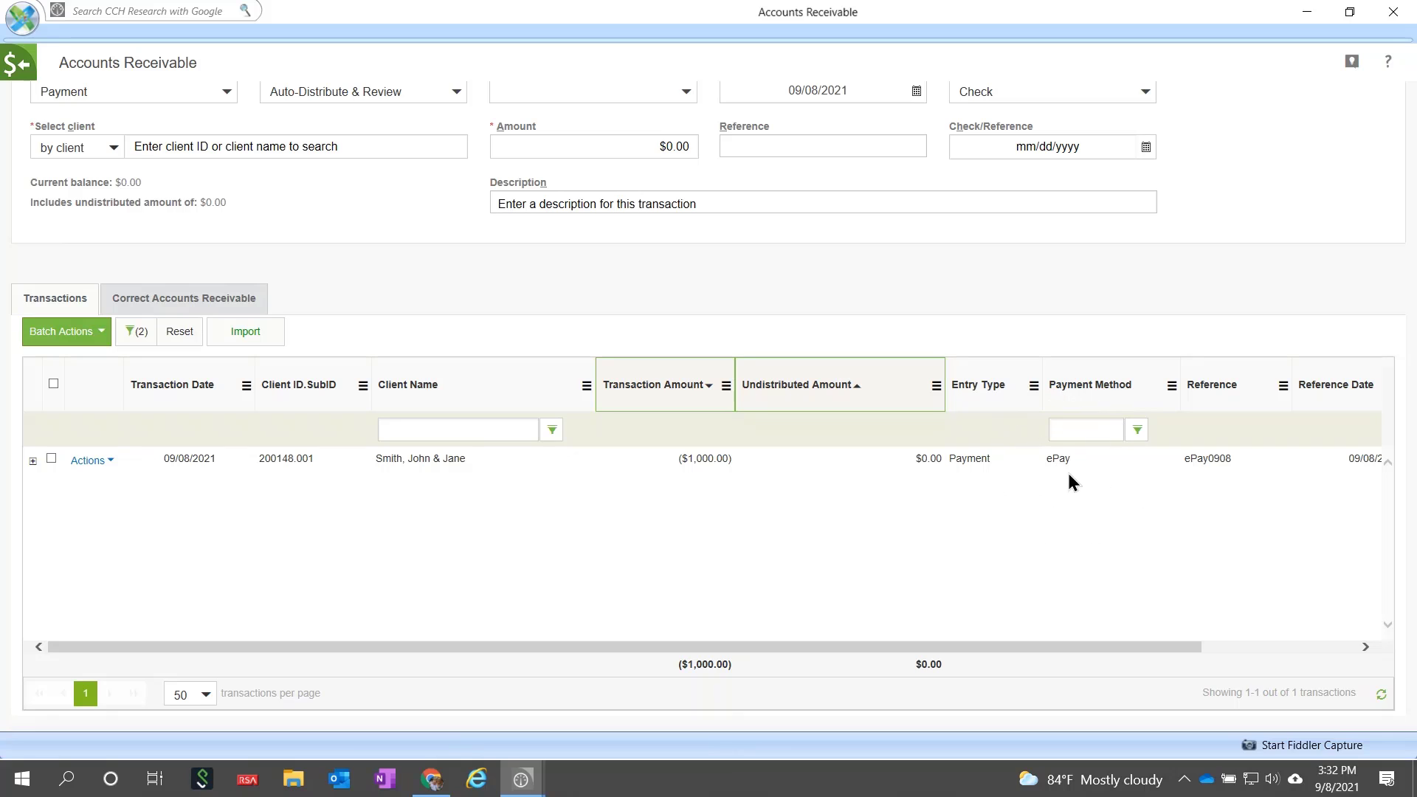
Expand the ePay payment row to show $1,000.00 applied to invoice 2646
{"action": "left_click", "coordinate": [32, 461]}
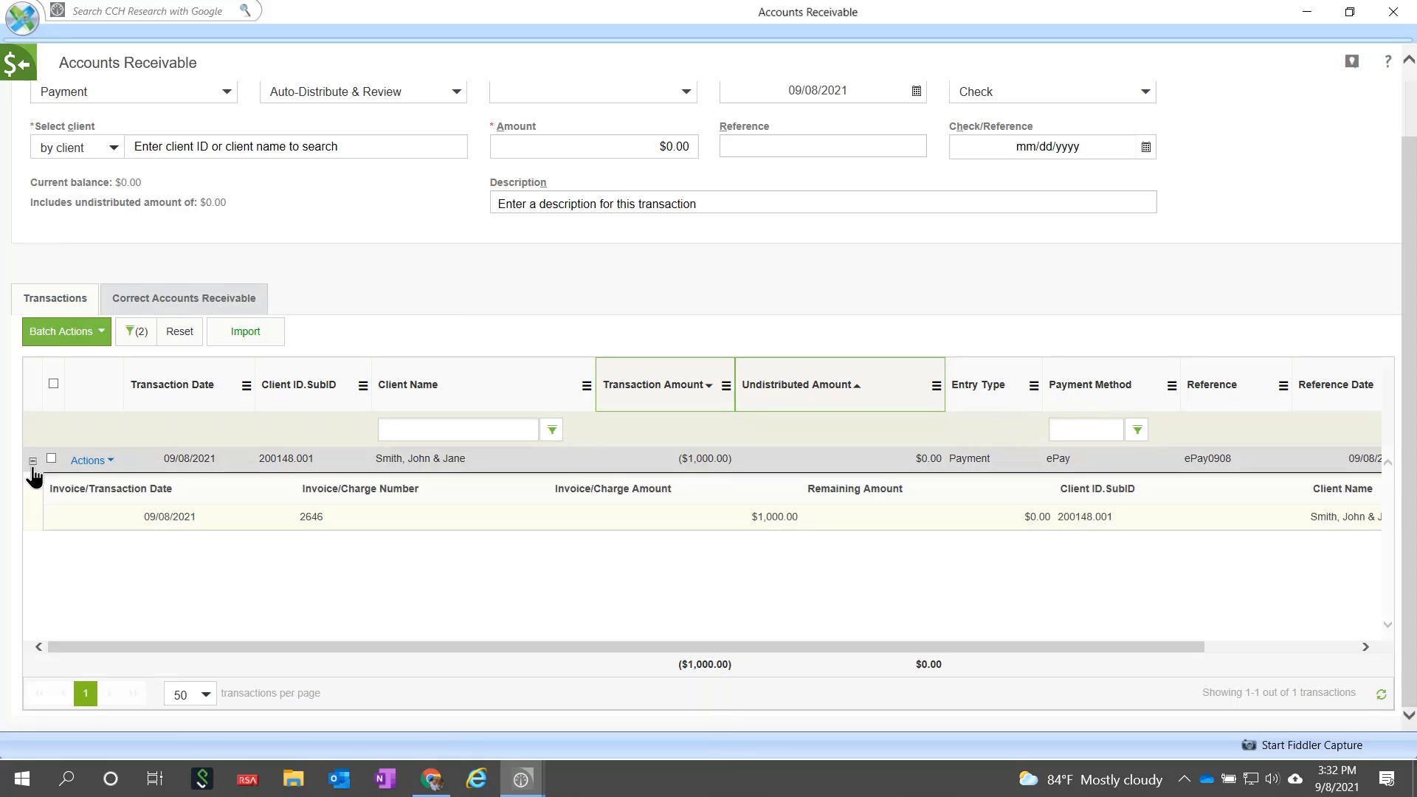